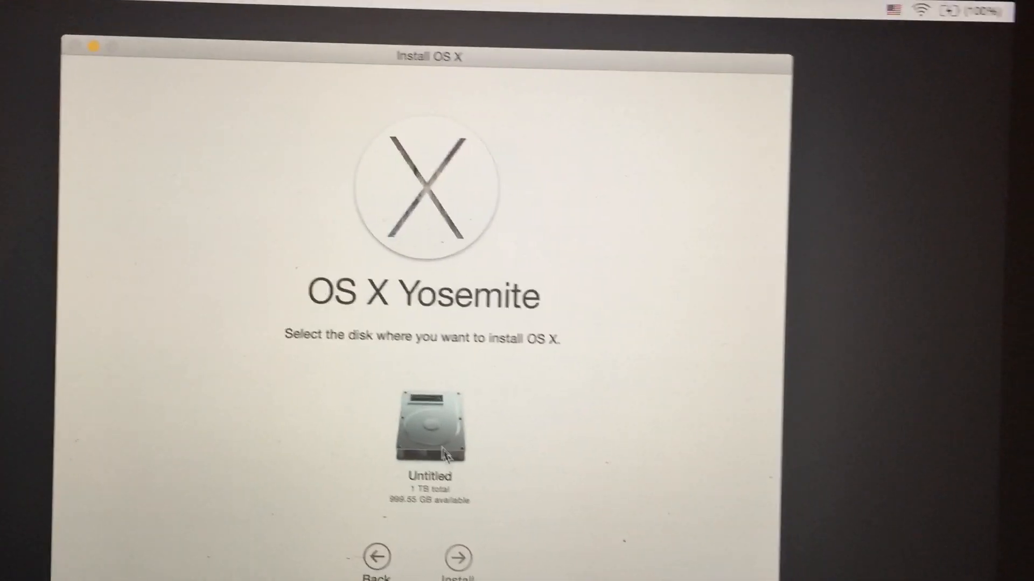
Step: Install OS X Yosemite on the 'Untitled' disk, beginning the additional components download
left_click(430, 425)
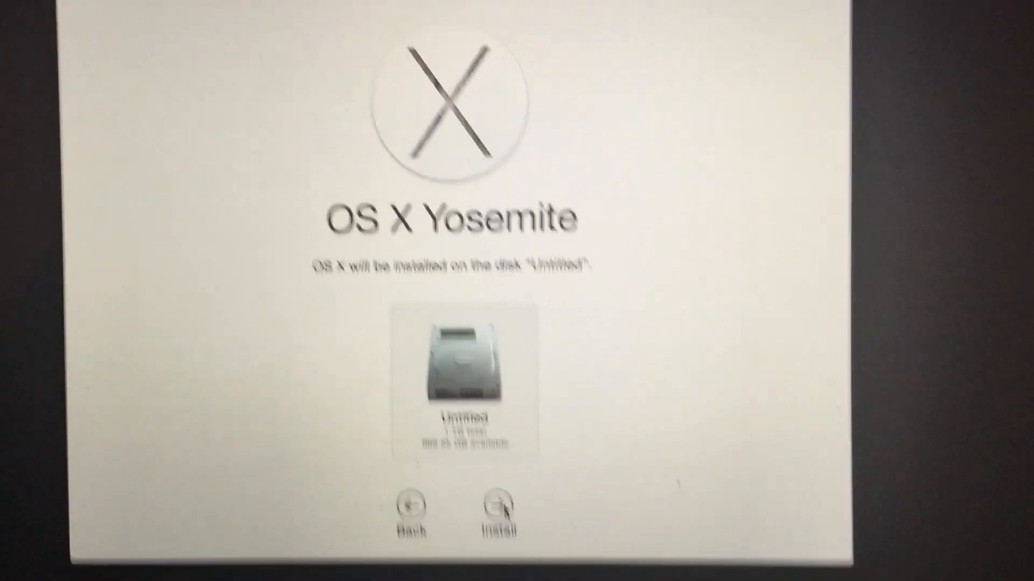
left_click(503, 500)
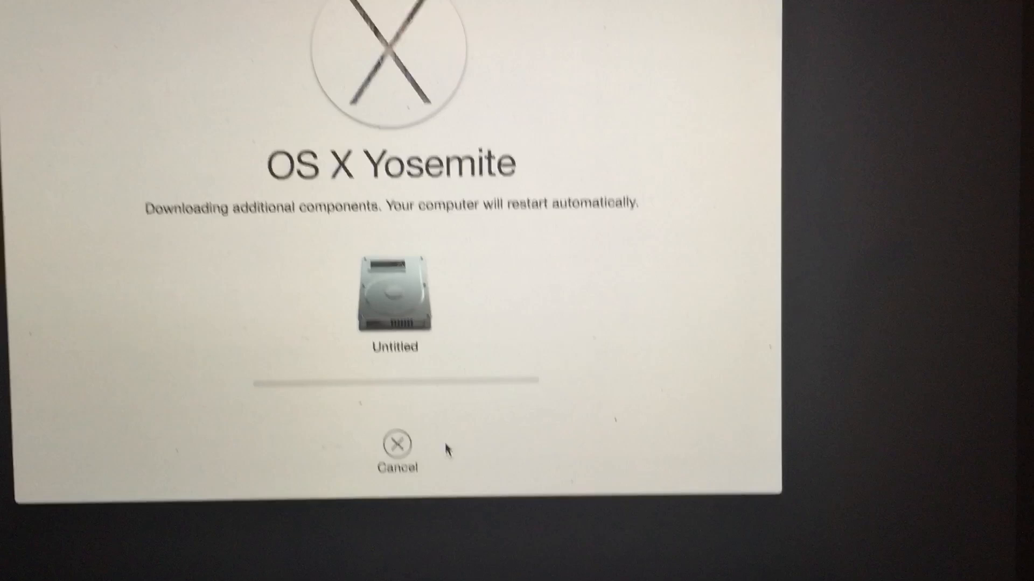